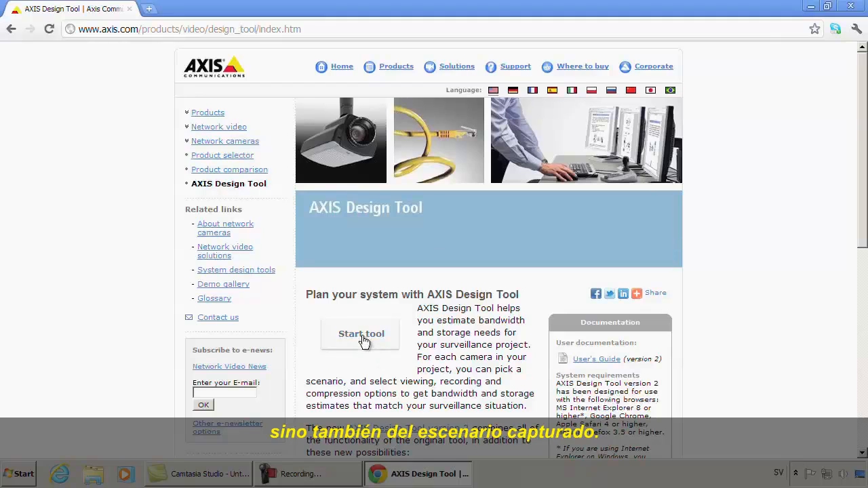
- Start the design tool from the AXIS page, landing on a new project
left_click(361, 334)
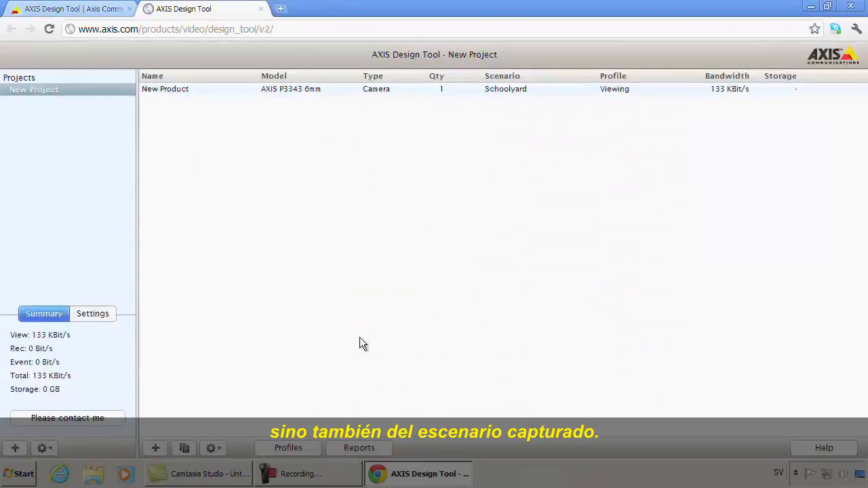
left_click(93, 314)
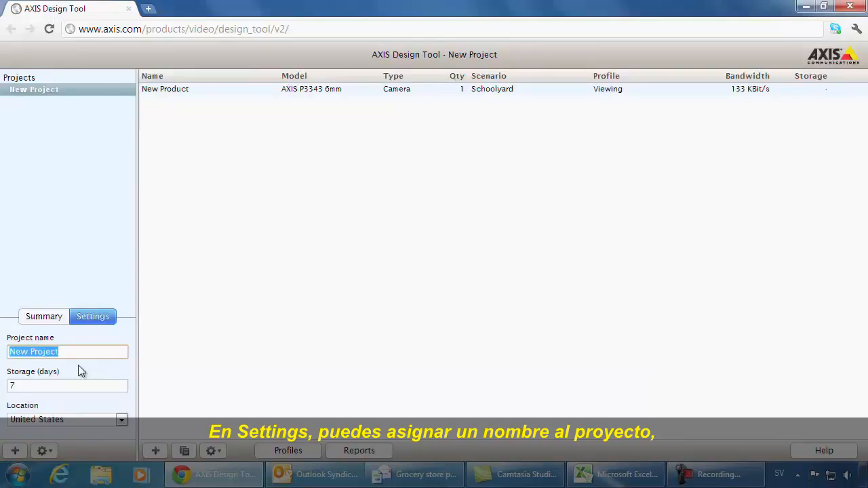
- Name the project 'Grocery store' in the Settings
type("Grocery s")
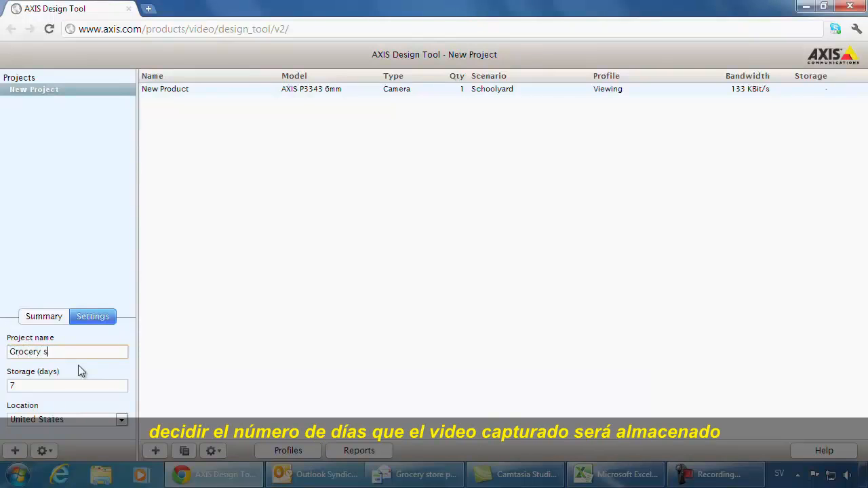
type("tore")
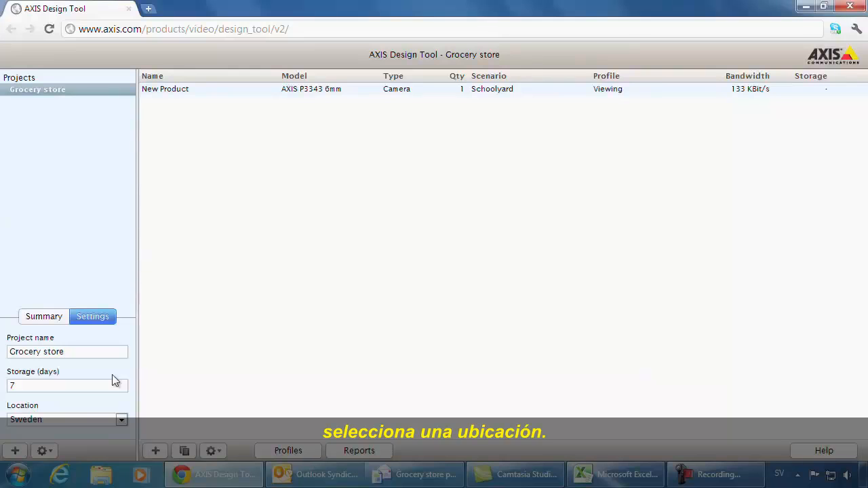
mouse_move(144, 384)
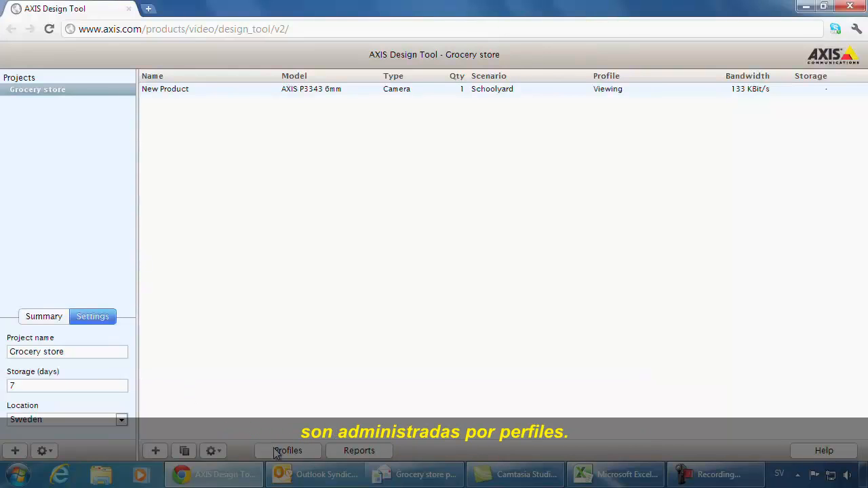
- Create a new profile named Entrance with viewing off and continuous recording on
left_click(288, 451)
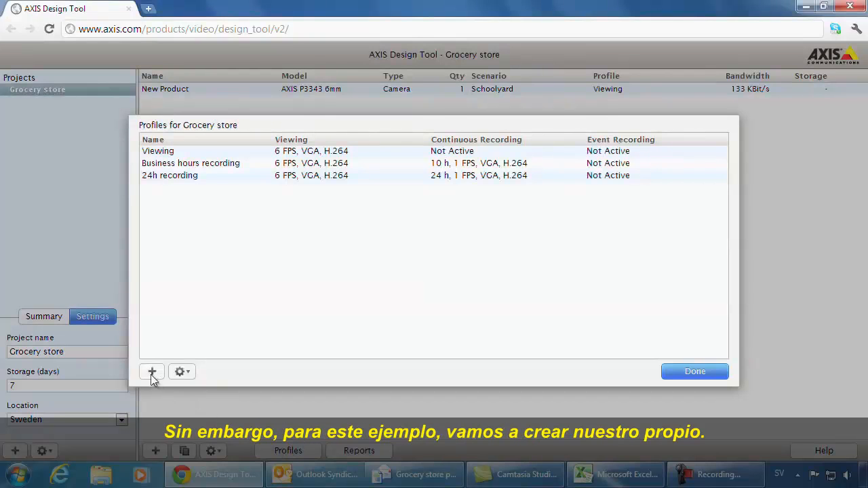
left_click(152, 372)
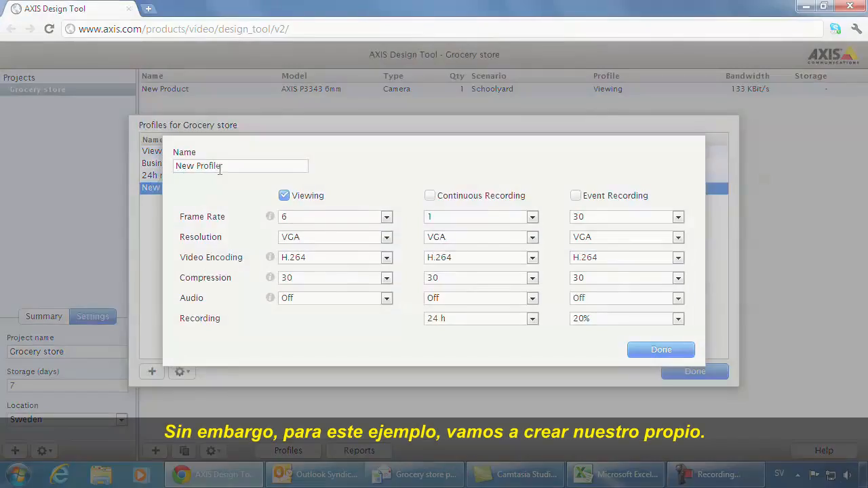
type("Entrance")
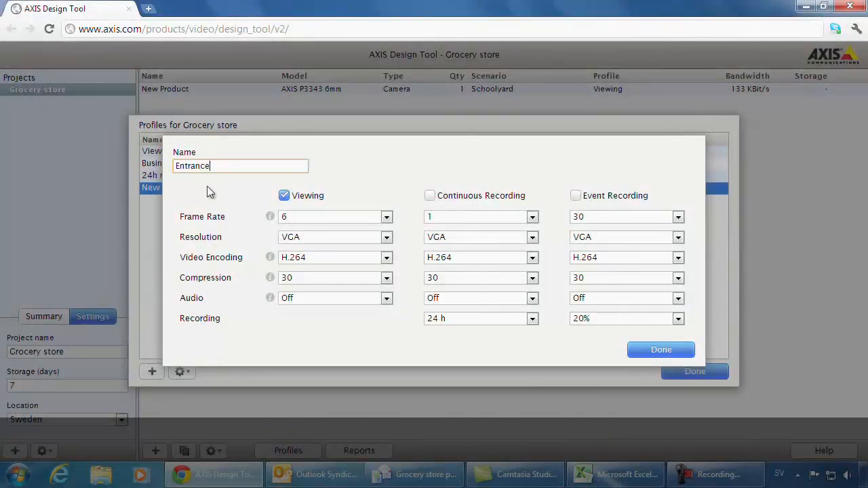
left_click(284, 196)
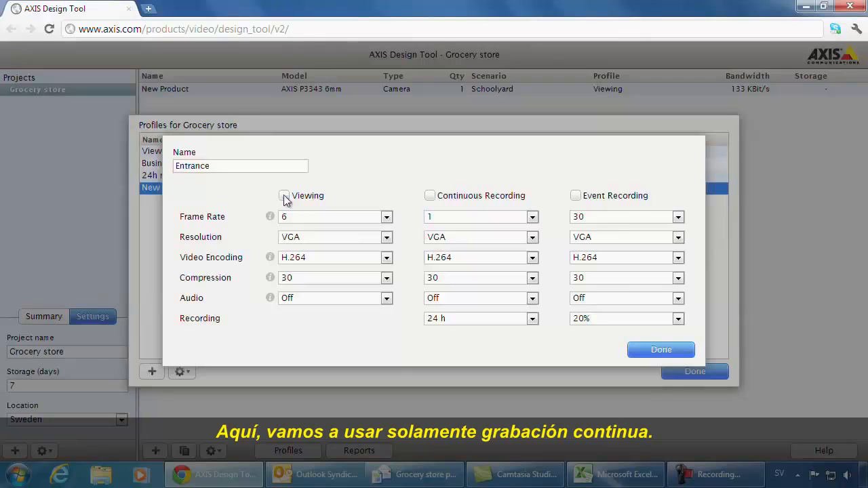
left_click(430, 195)
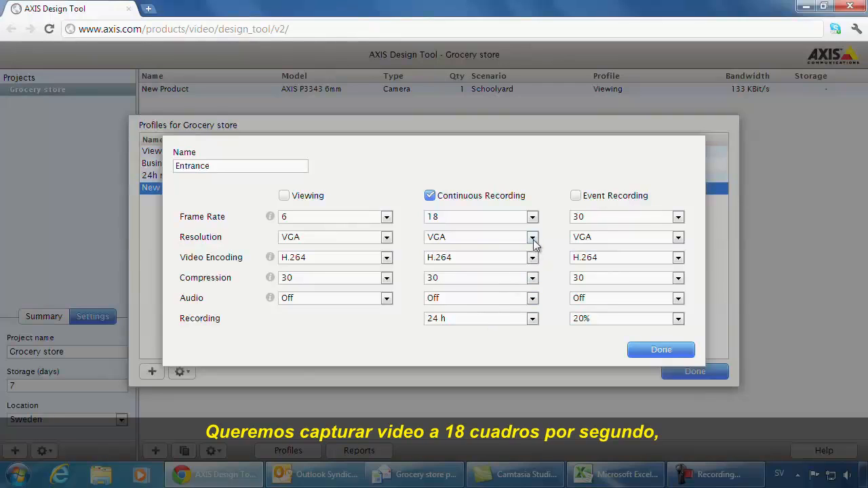
- Set Entrance continuous recording to 1080p for 12 hours a day
left_click(532, 237)
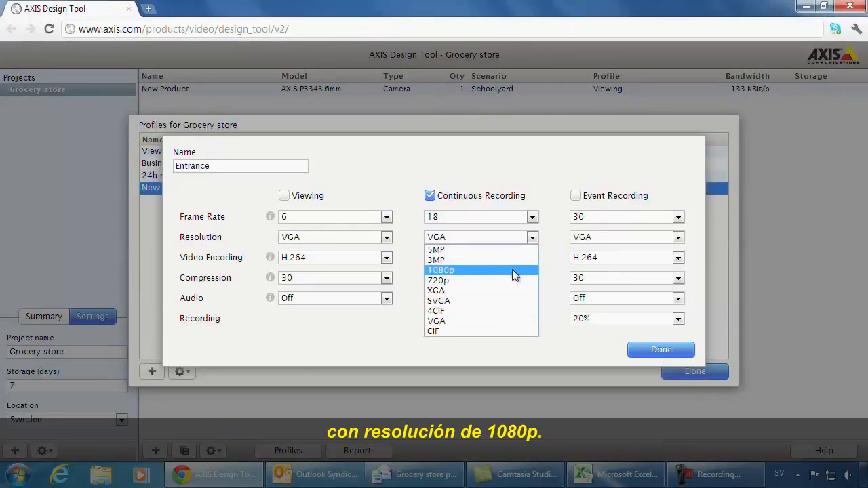
left_click(441, 270)
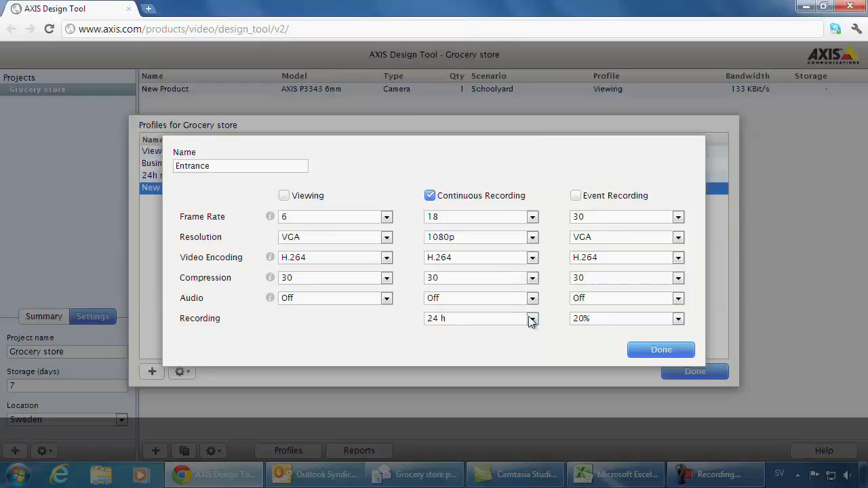
left_click(532, 319)
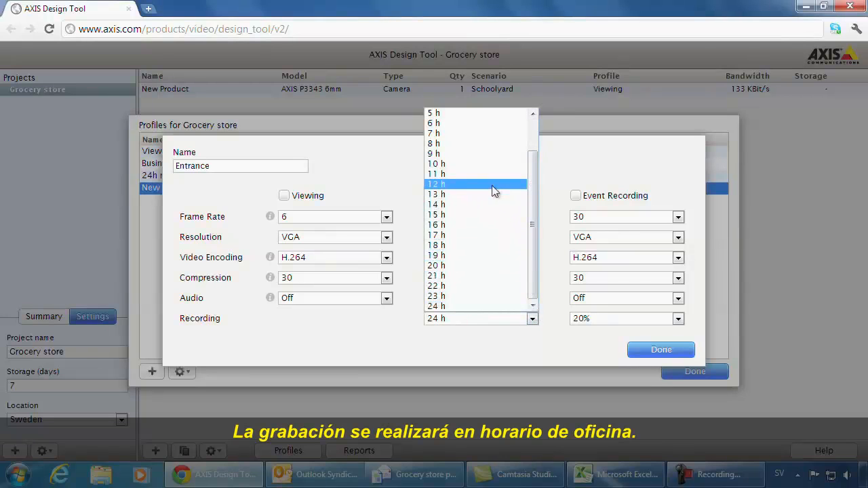
left_click(436, 184)
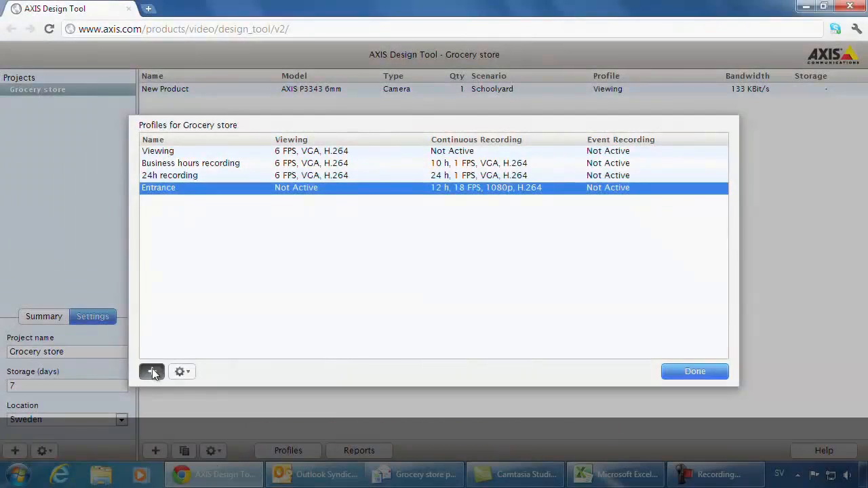
- Create a Grocery profile: viewing off, continuous recording at 6 FPS, 720p, 12 h
left_click(151, 372)
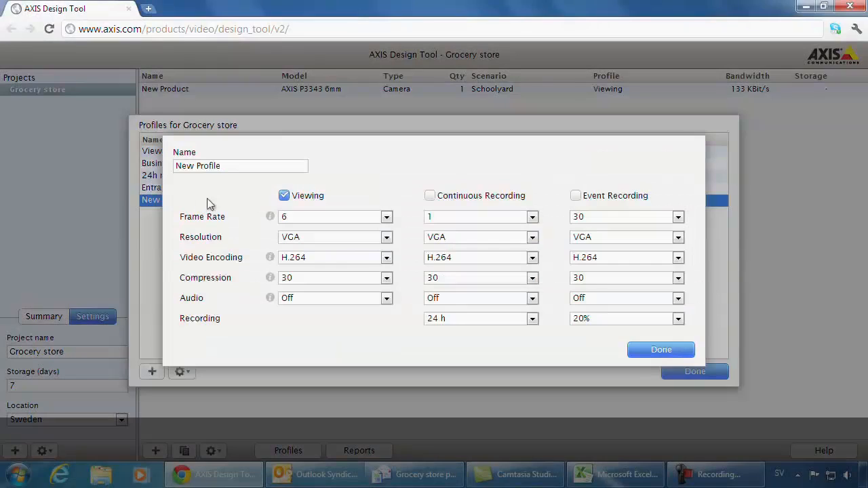
type("Grocery")
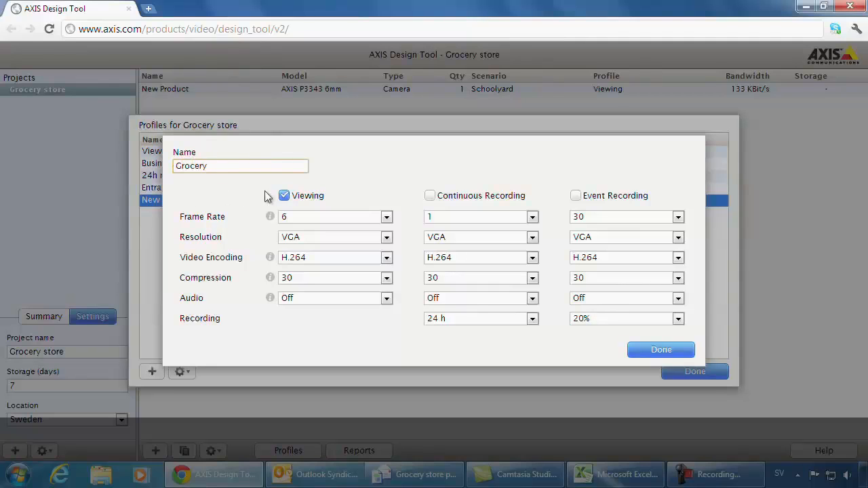
left_click(284, 195)
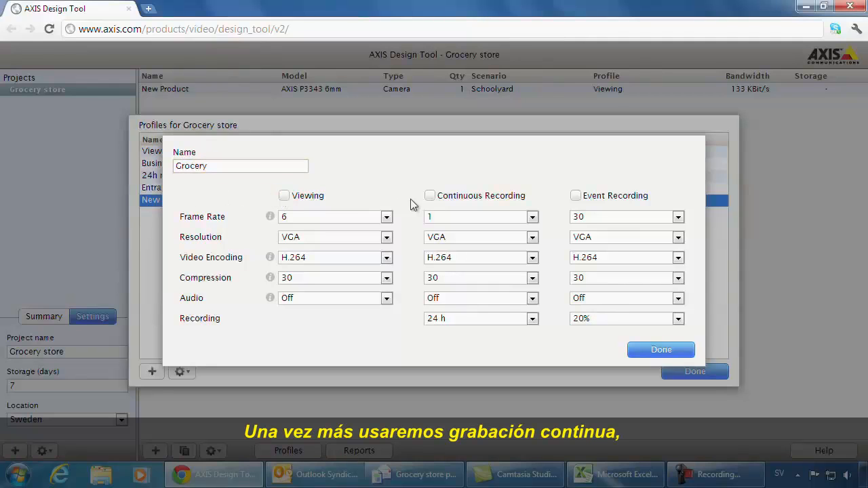
left_click(429, 195)
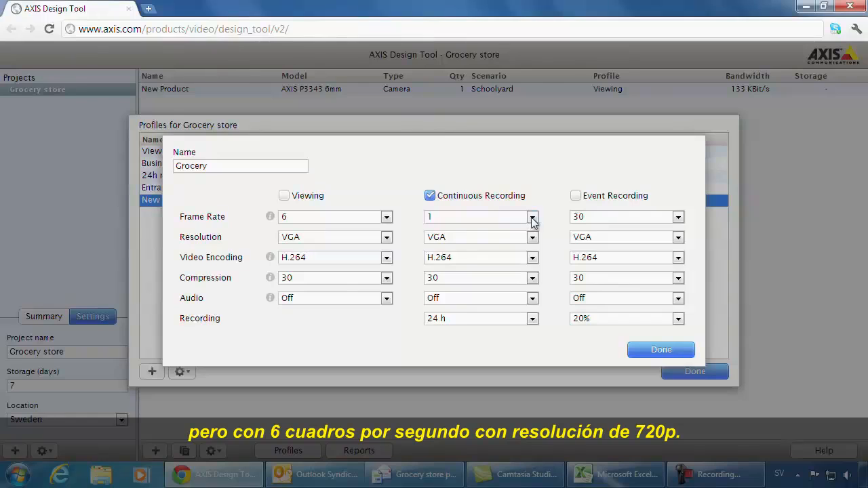
left_click(532, 217)
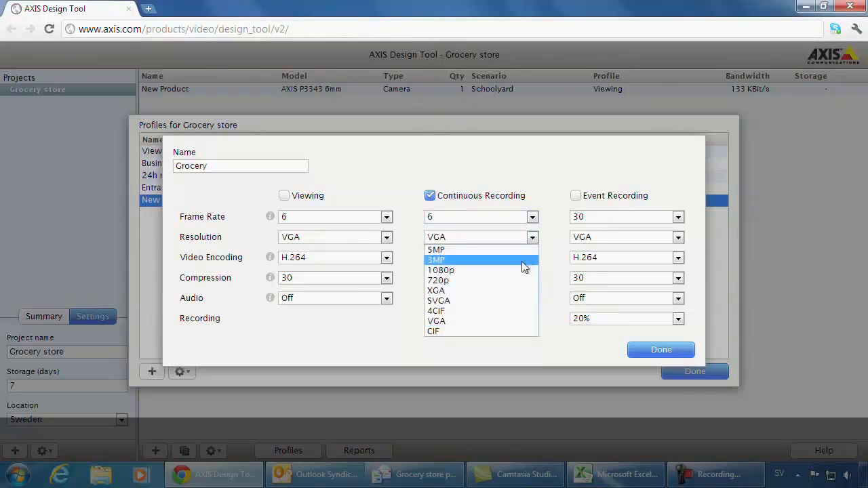
left_click(439, 281)
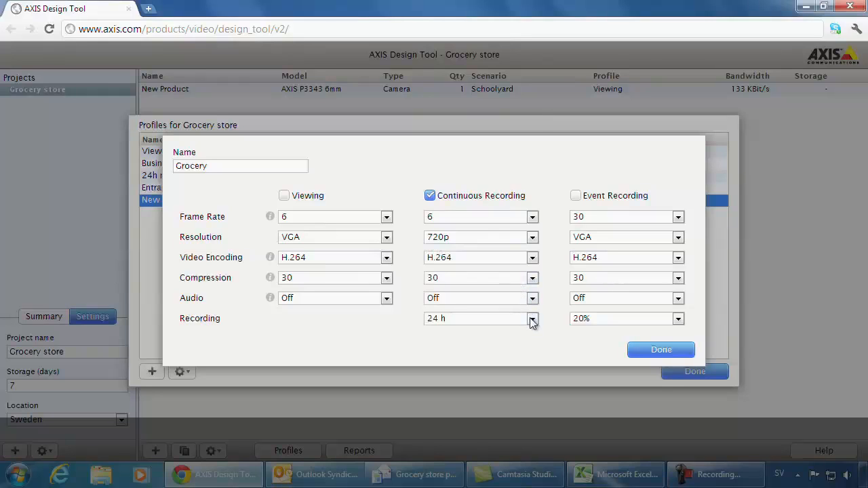
left_click(532, 319)
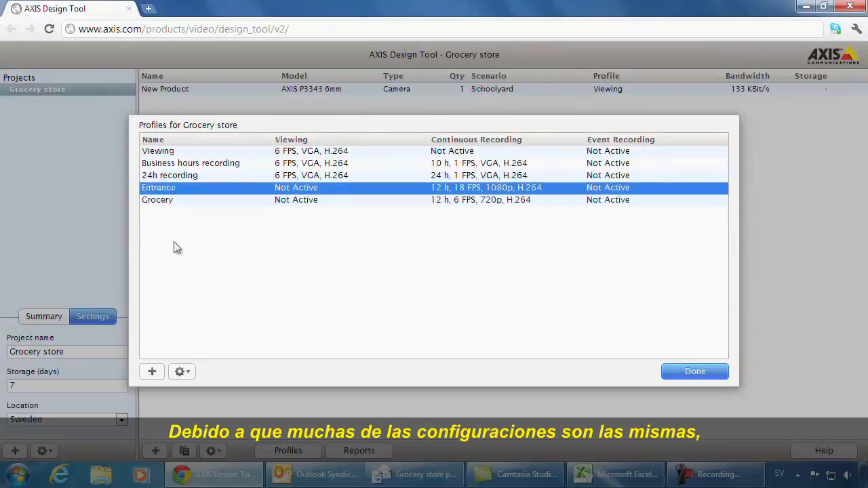
- Duplicate the Entrance profile and begin editing the copy, Entrance 1
left_click(181, 371)
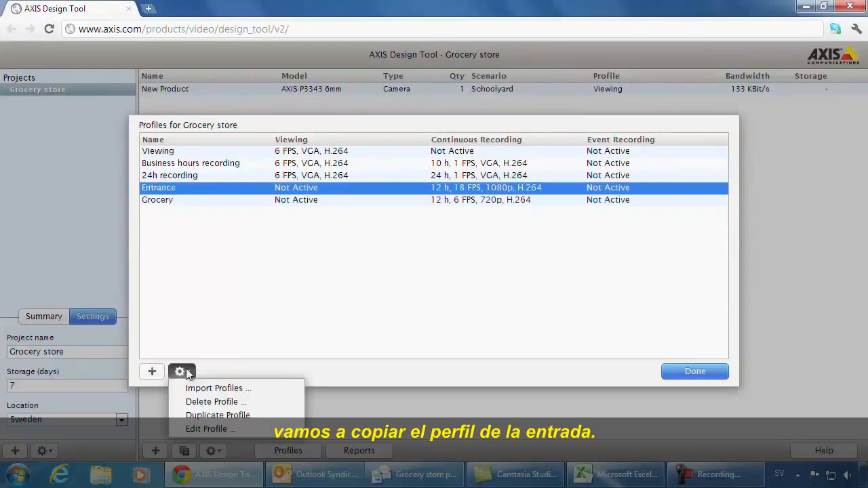
left_click(218, 415)
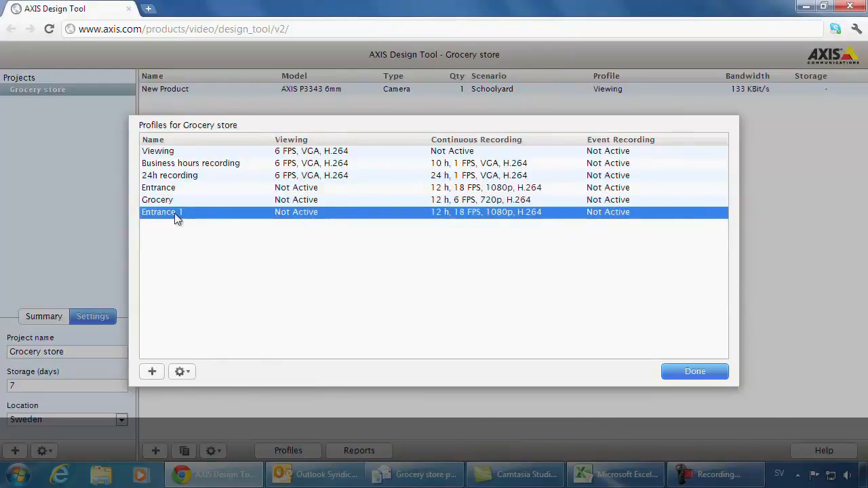
double_click(162, 212)
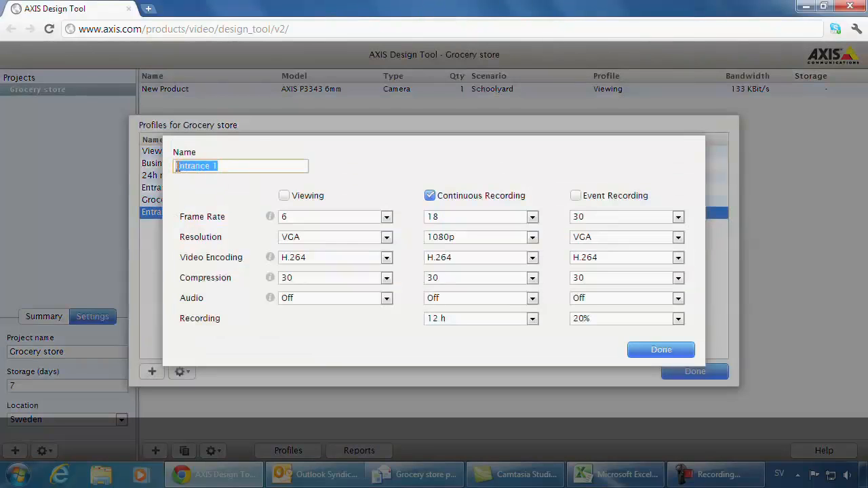
left_click(283, 195)
type("Loading dock")
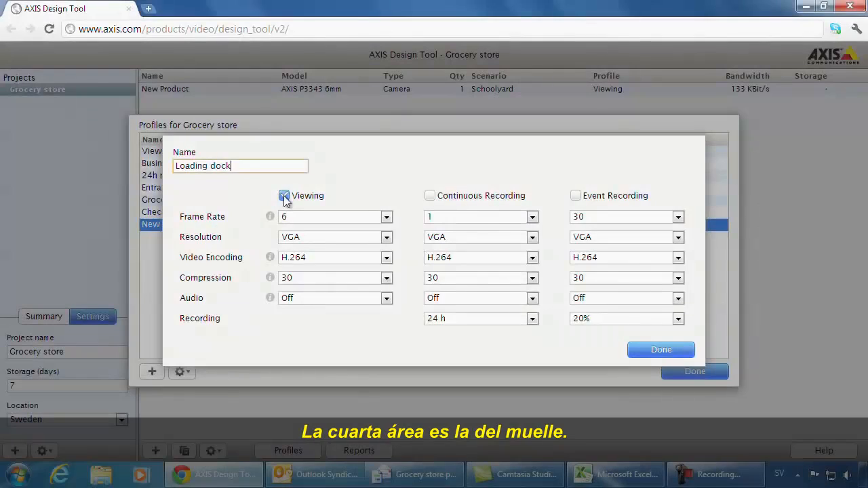
- Set the Loading dock profile to event recording only at 30%, 24 FPS, 720p, and save it
left_click(284, 195)
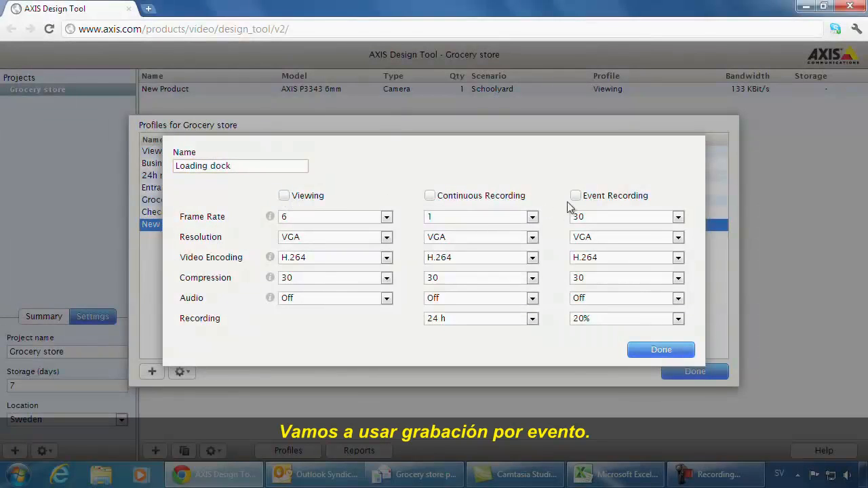
left_click(576, 196)
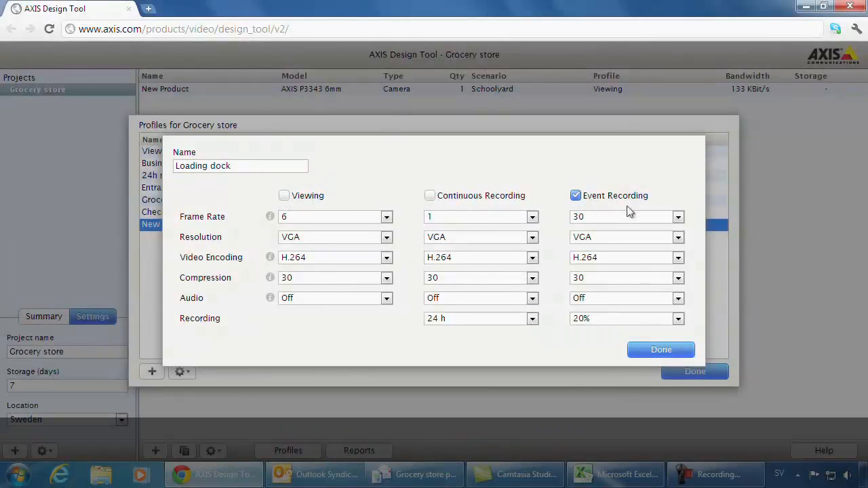
left_click(678, 216)
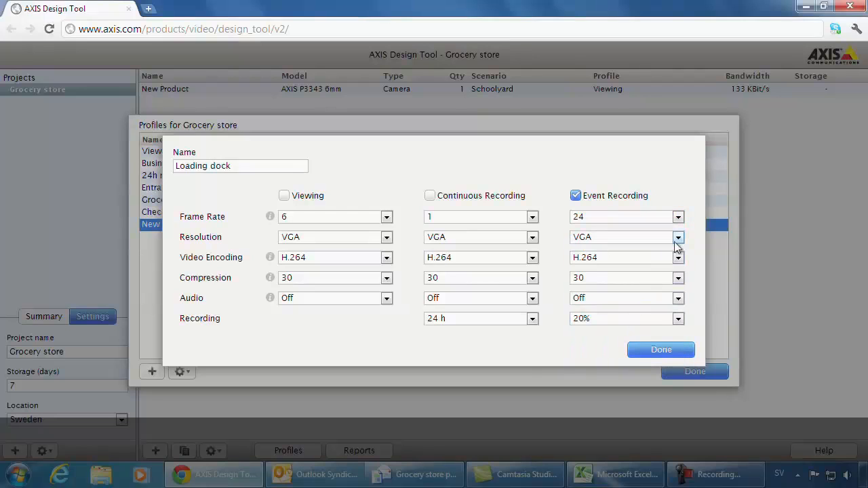
left_click(679, 237)
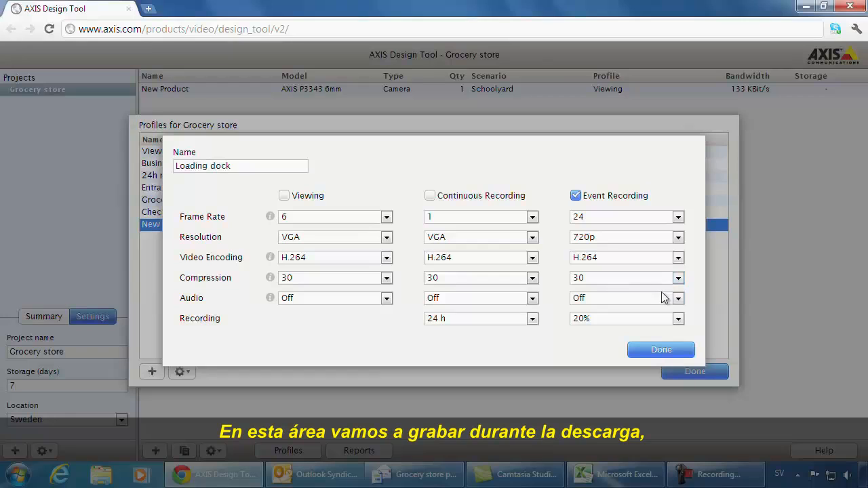
left_click(677, 319)
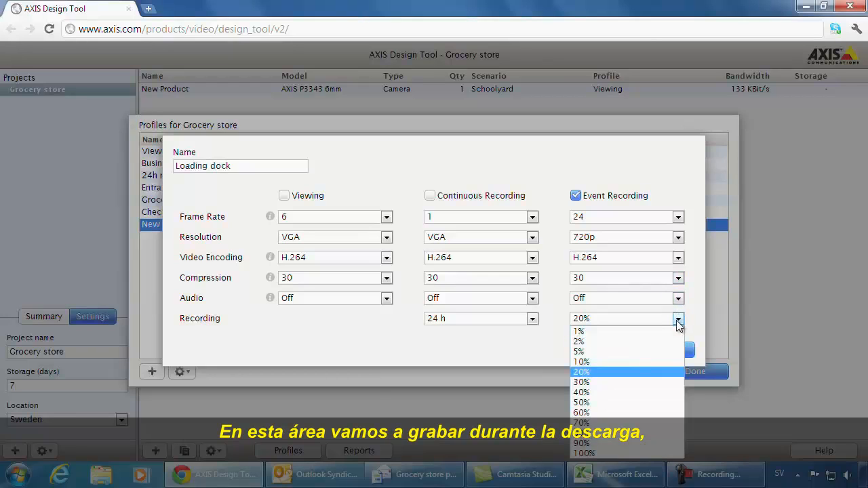
left_click(579, 382)
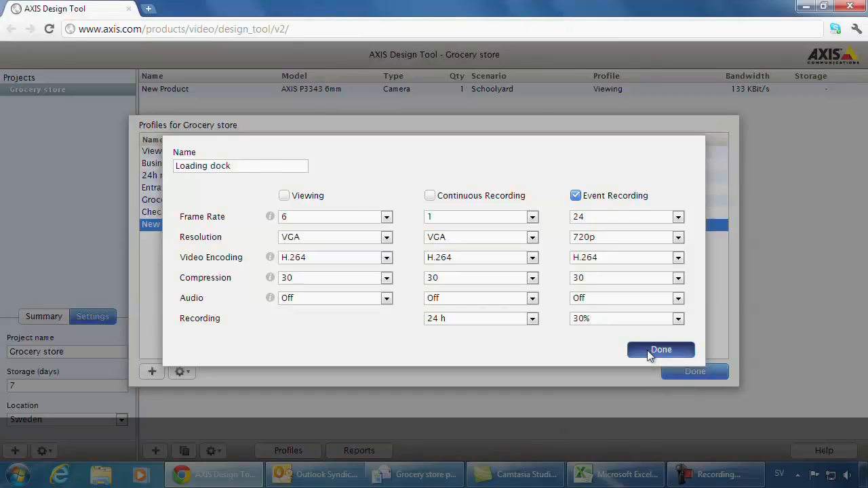
left_click(661, 350)
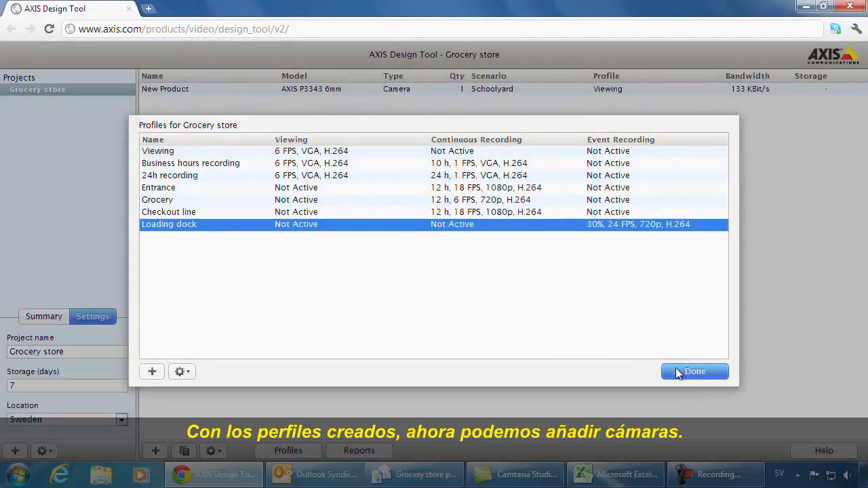
- Add an Entrance camera, model AXIS P3346-VE, keeping the Schoolyard scenario
left_click(695, 371)
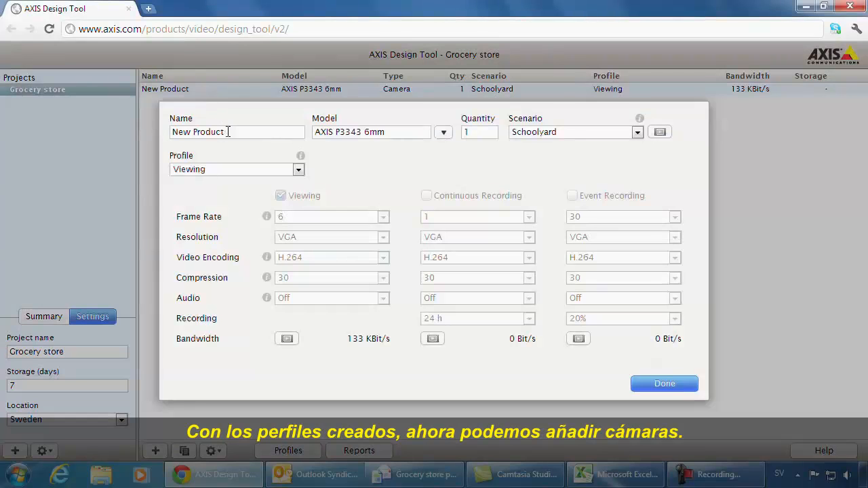
left_click(443, 131)
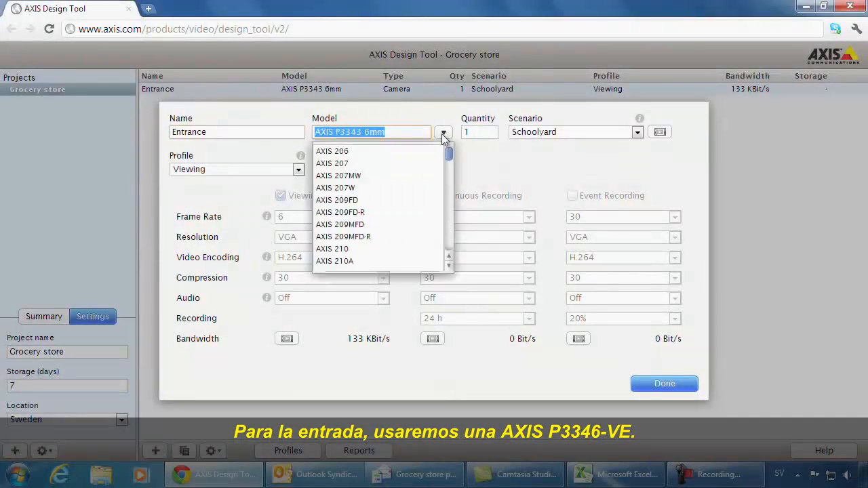
scroll("down", 3)
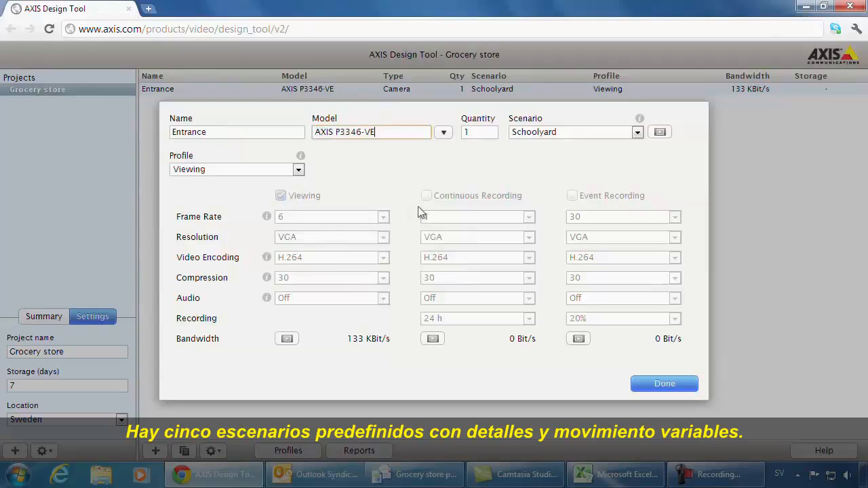
left_click(637, 132)
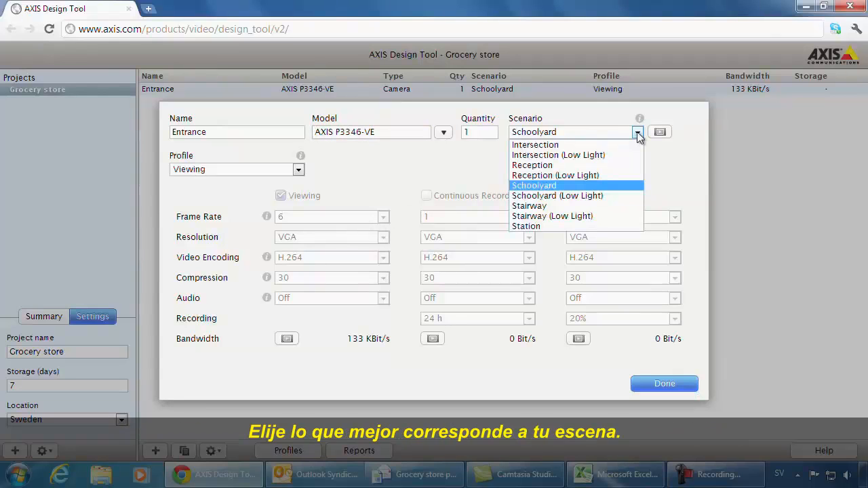
left_click(533, 185)
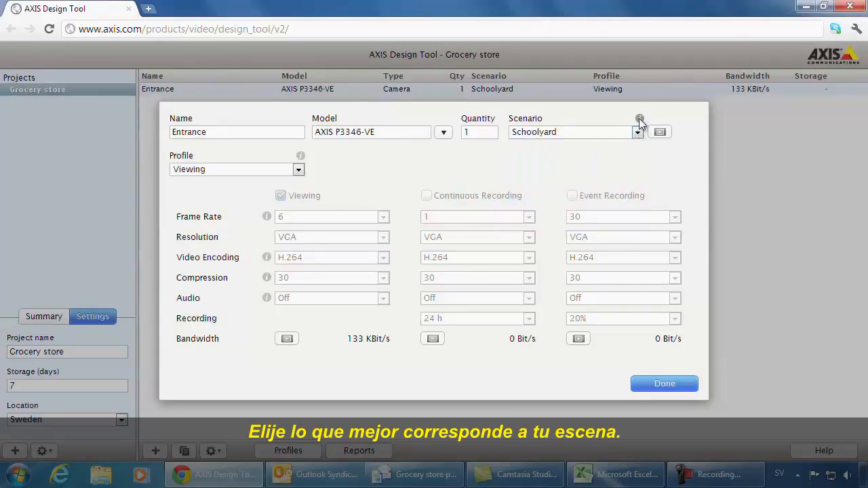
- Preview the scenario's sample video, assign the Entrance profile and save the camera
left_click(639, 121)
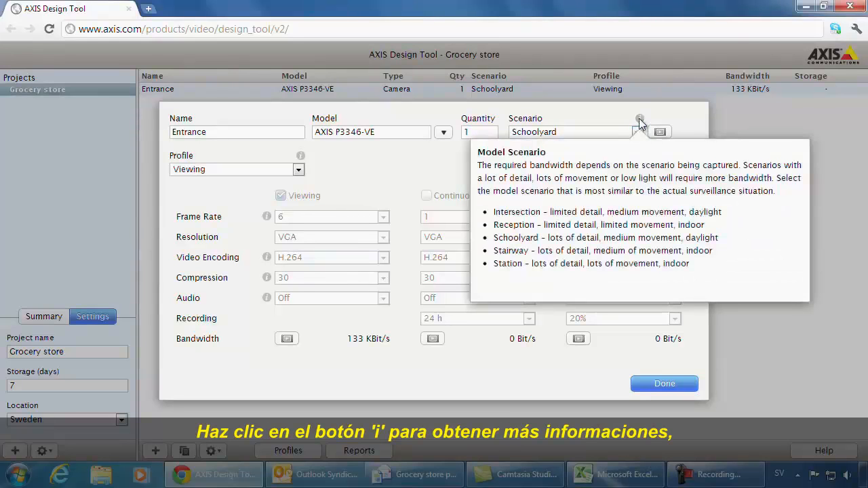
left_click(660, 131)
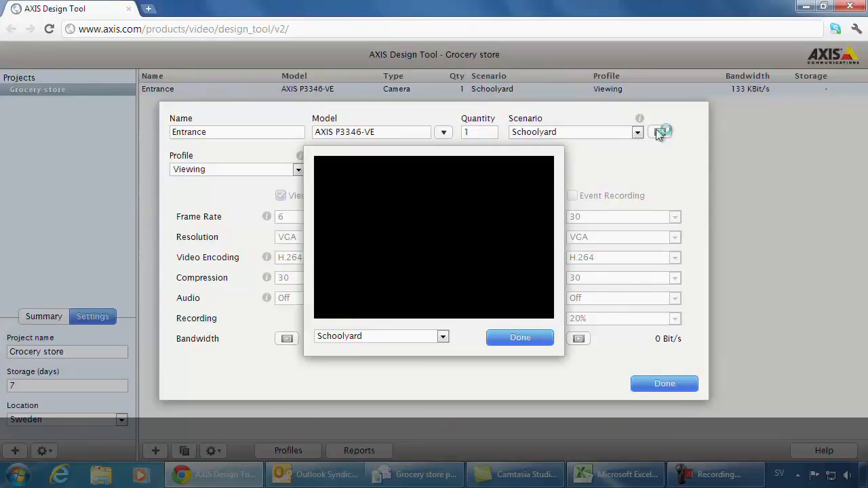
left_click(660, 131)
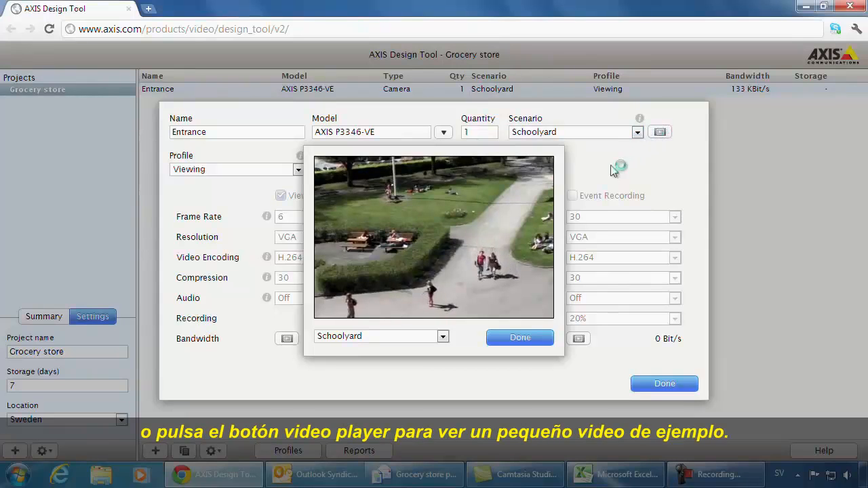
left_click(520, 338)
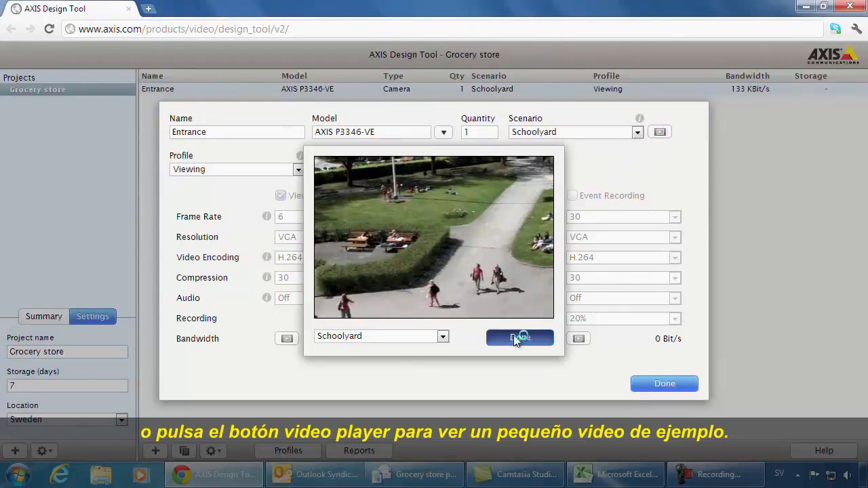
left_click(519, 337)
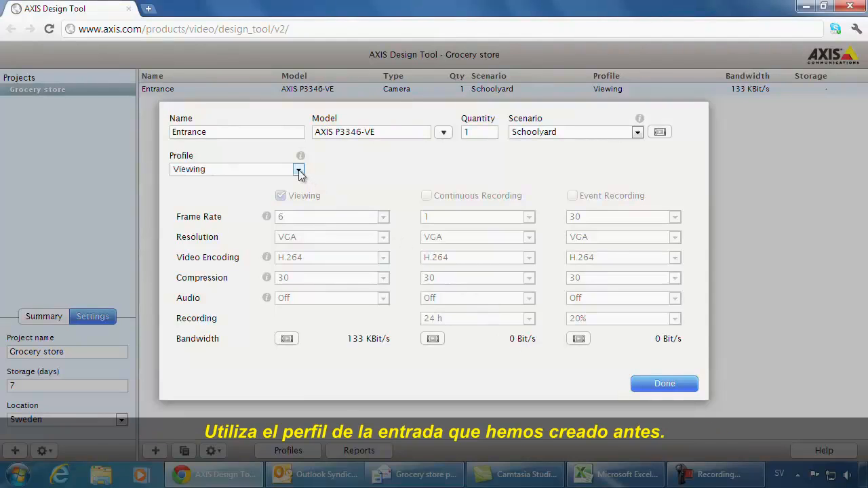
left_click(297, 169)
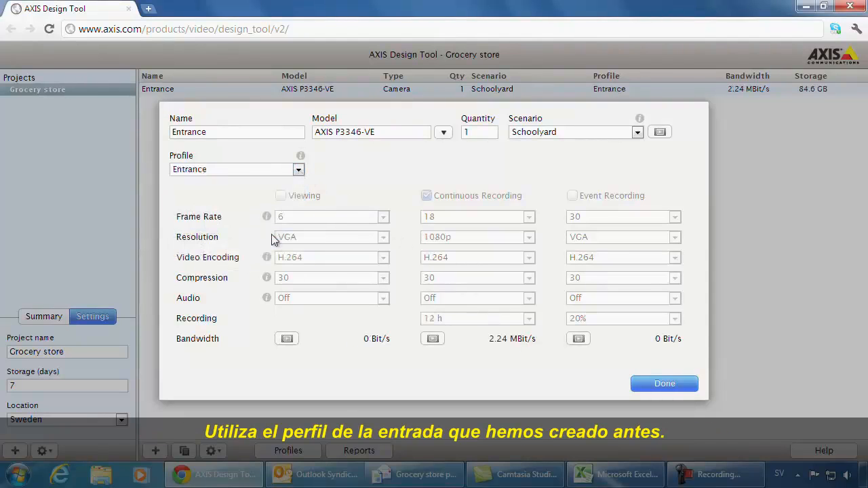
left_click(664, 384)
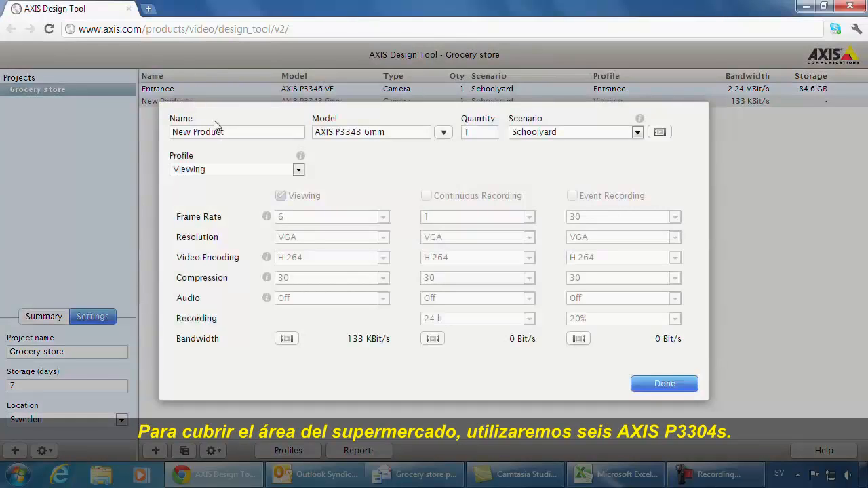
- Add six AXIS P3304 'Grocery area' cameras using the Grocery profile
type("Grocery area")
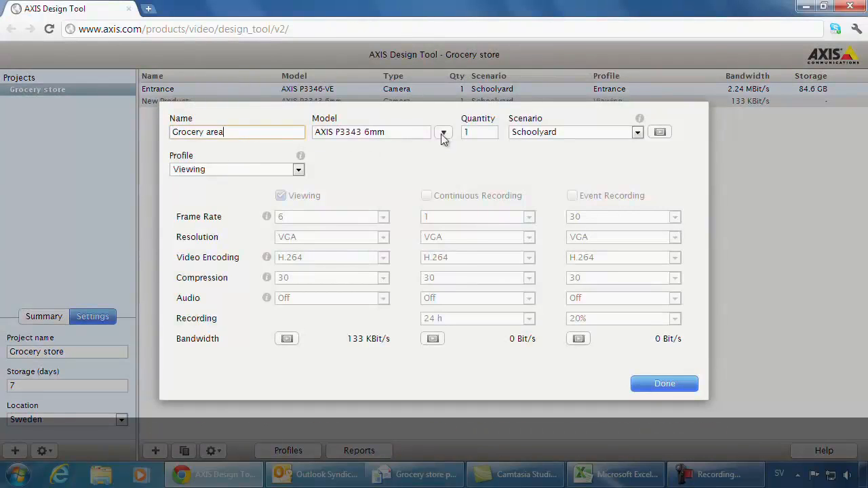
left_click(443, 131)
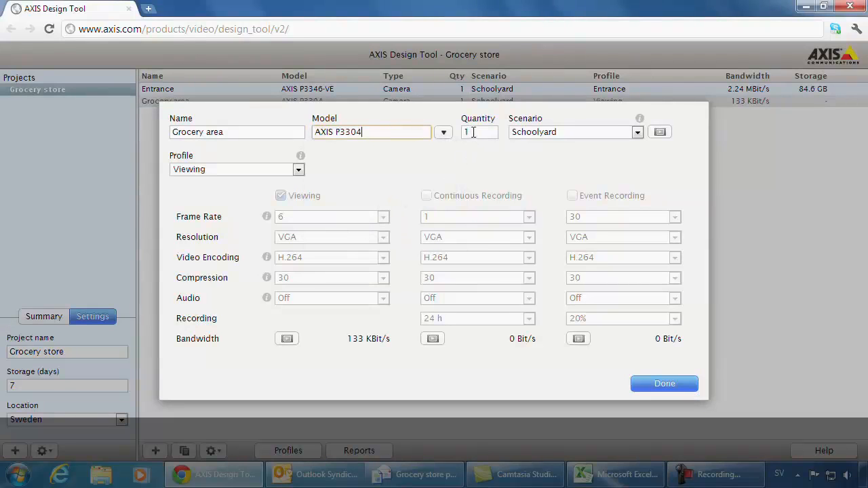
left_click(298, 169)
type("6")
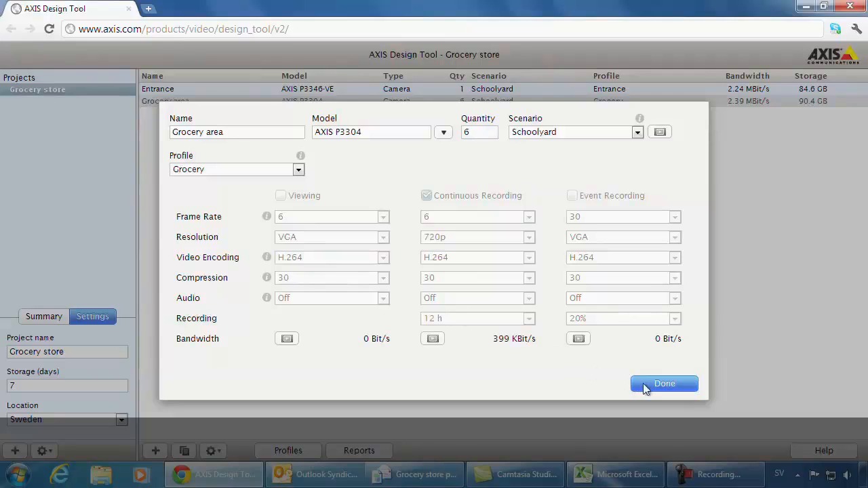
left_click(664, 384)
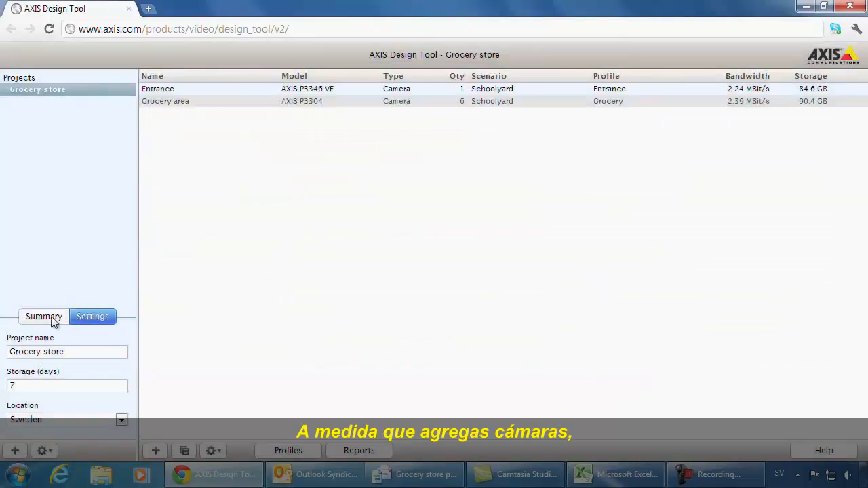
left_click(43, 316)
type("Checkout line")
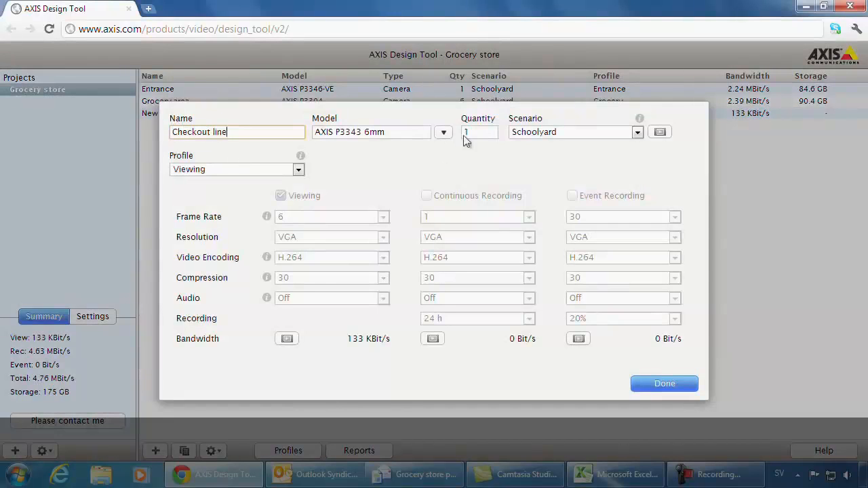
- Give the Checkout line cameras the Stairway scenario and AXIS P3346 model, then confirm
left_click(637, 132)
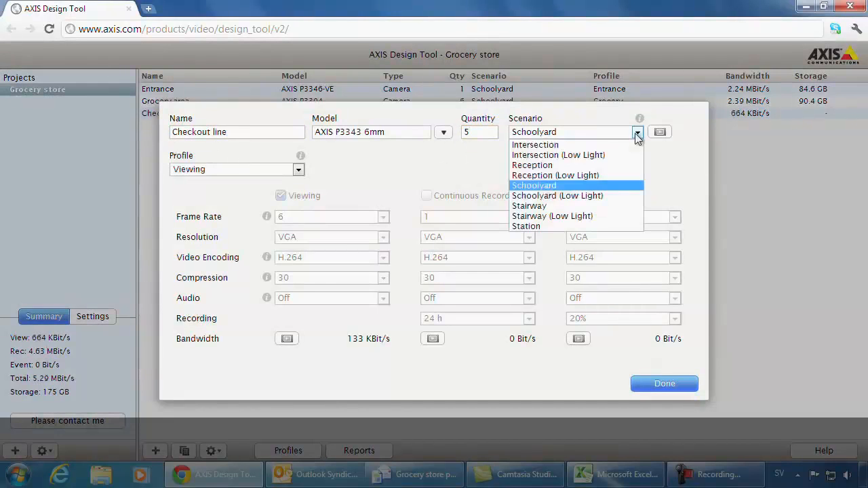
left_click(534, 206)
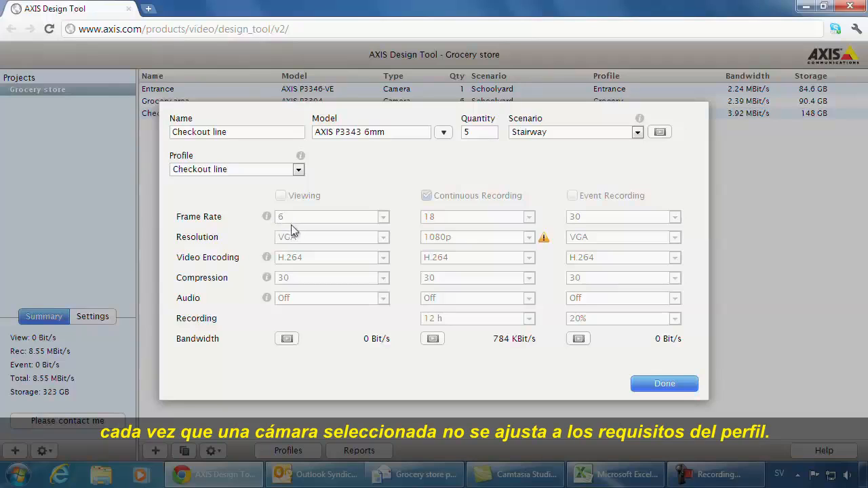
mouse_move(544, 239)
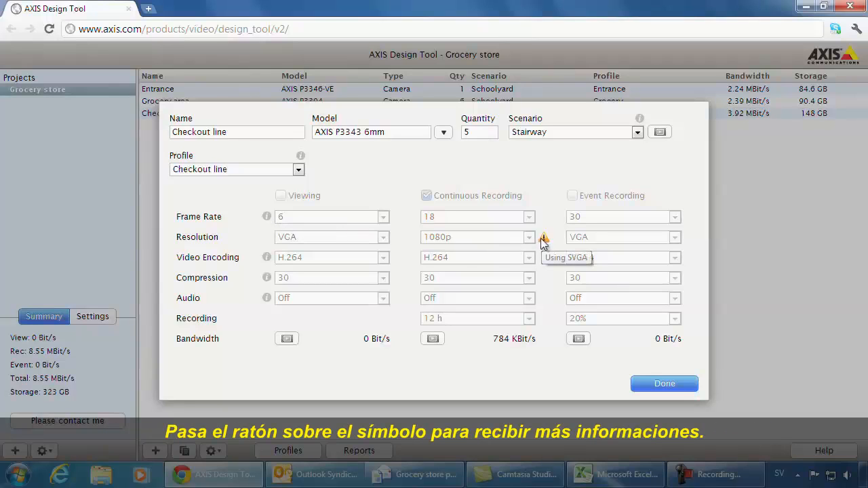
left_click(443, 132)
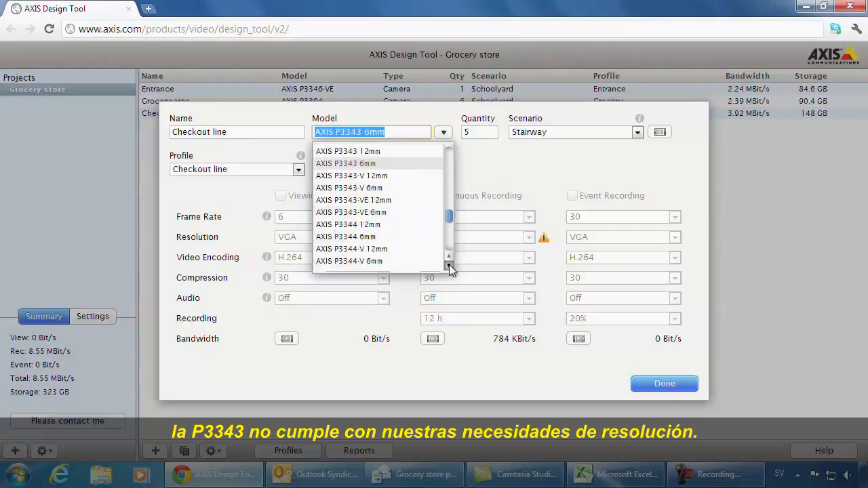
scroll("down", 3)
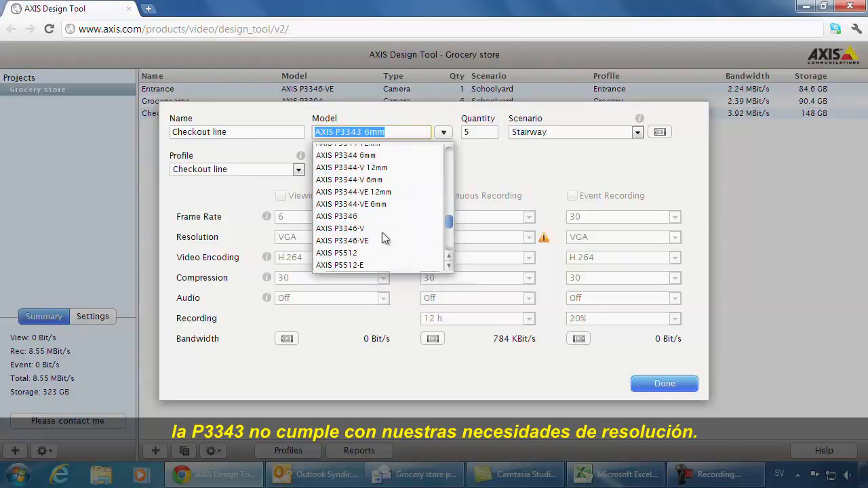
left_click(336, 215)
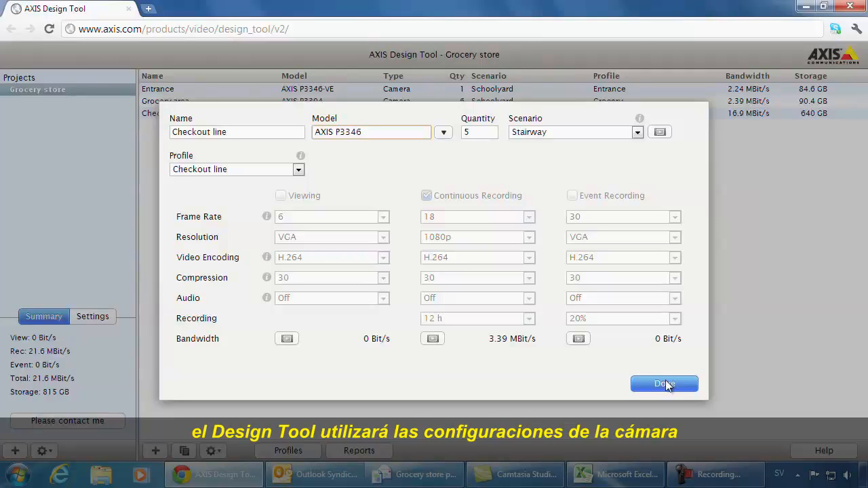
left_click(664, 384)
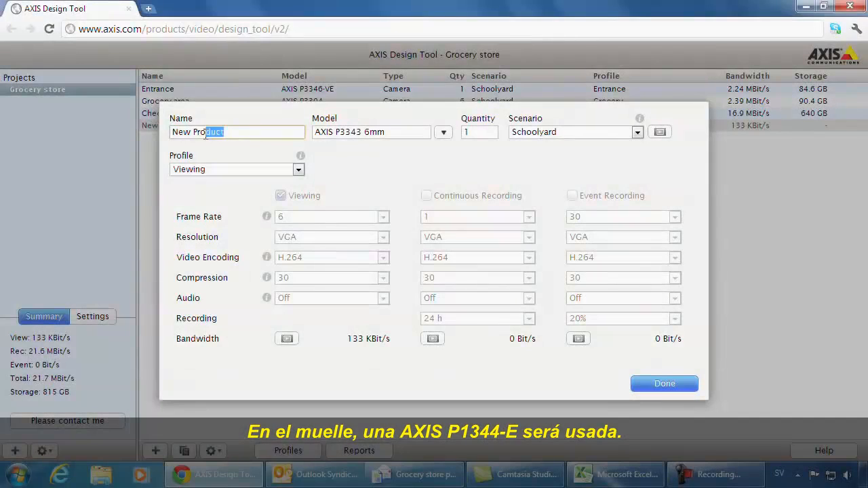
- Add a Loading dock camera, AXIS P1344-E, with the Loading dock profile and confirm
left_click(443, 132)
type("Loading dock")
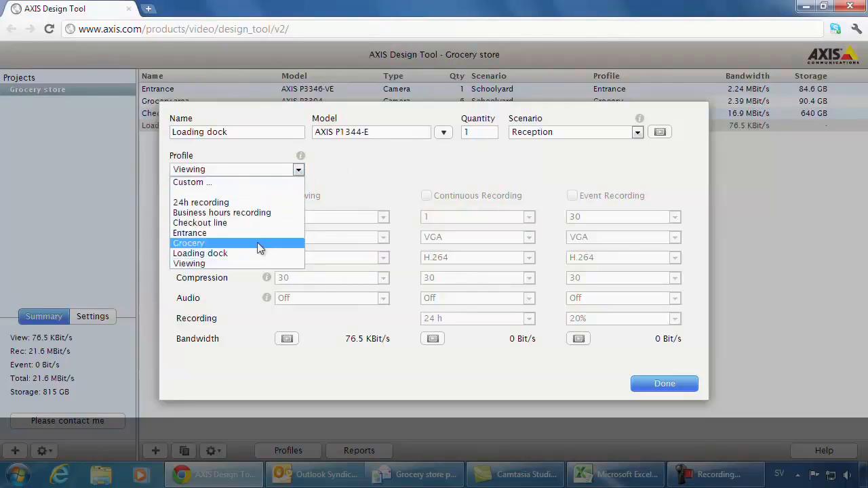
left_click(201, 253)
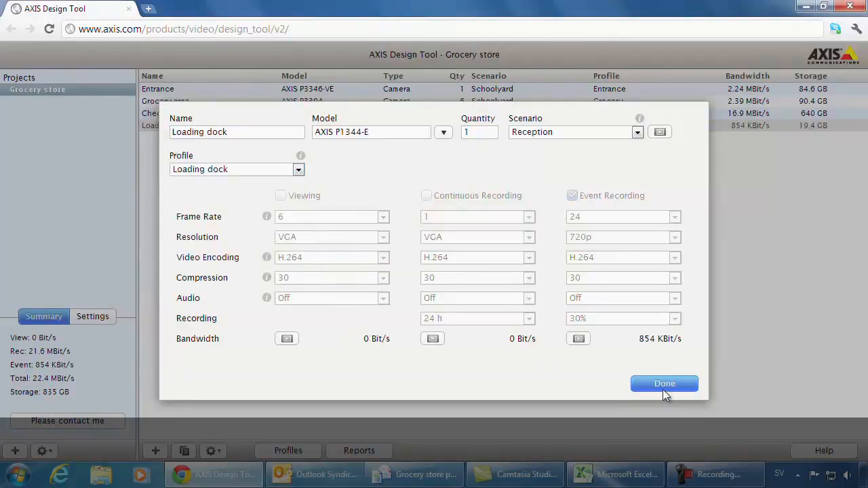
left_click(664, 384)
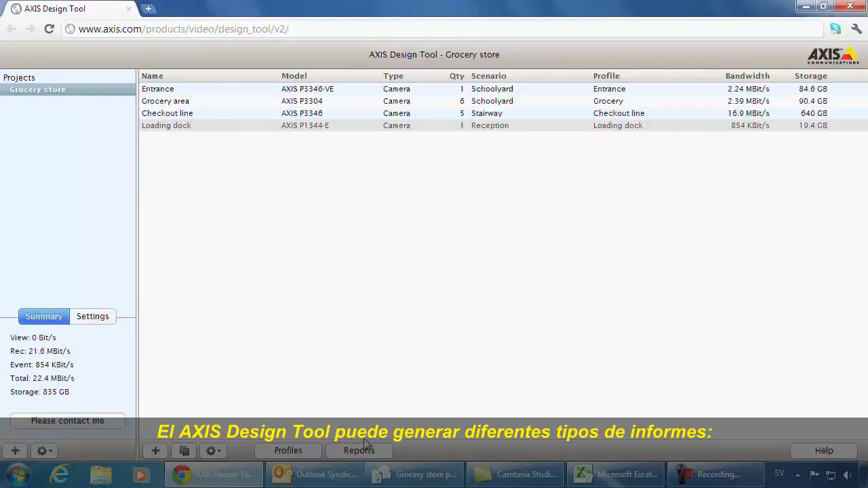
left_click(358, 451)
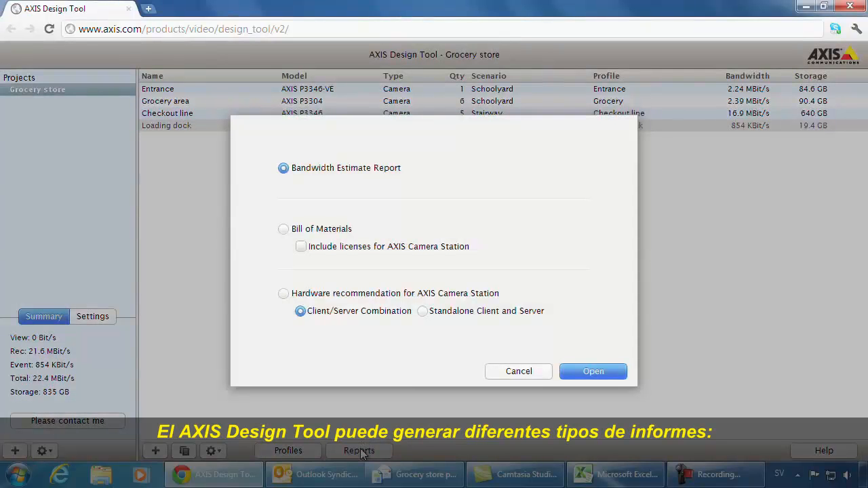
left_click(593, 371)
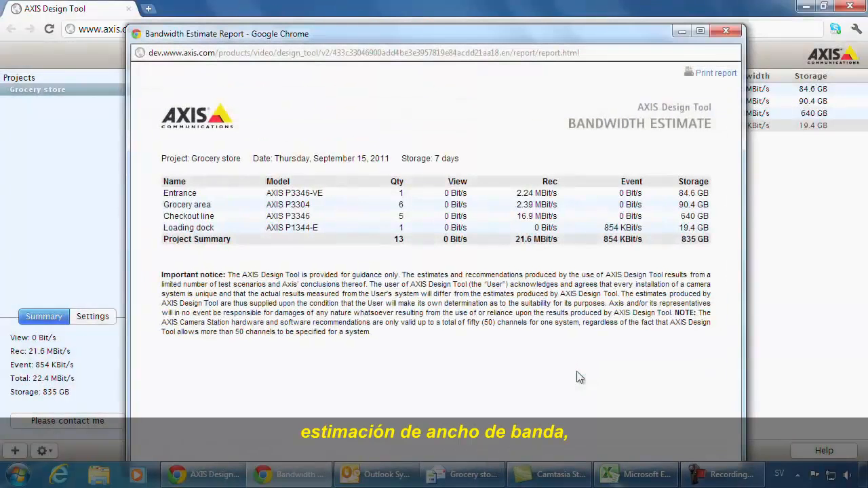
mouse_move(173, 183)
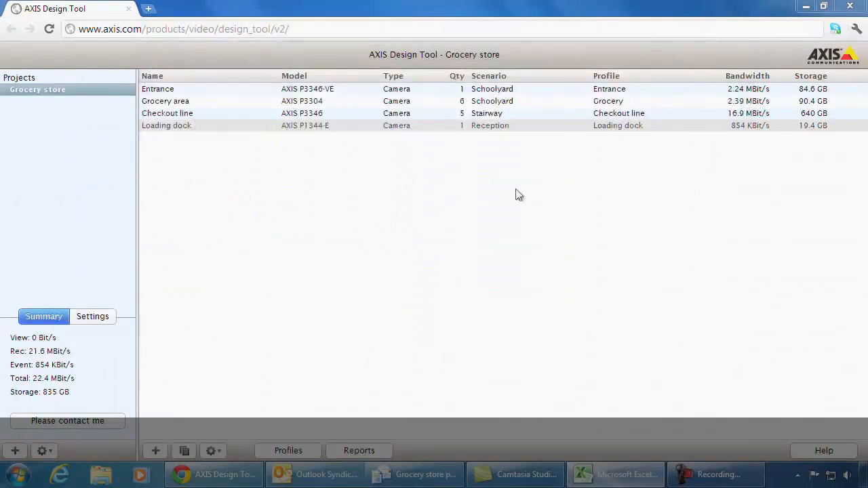
left_click(358, 450)
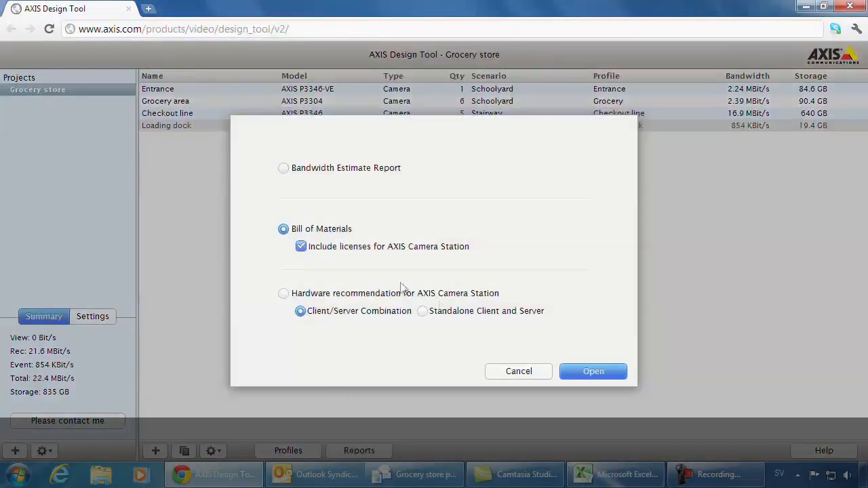
left_click(593, 371)
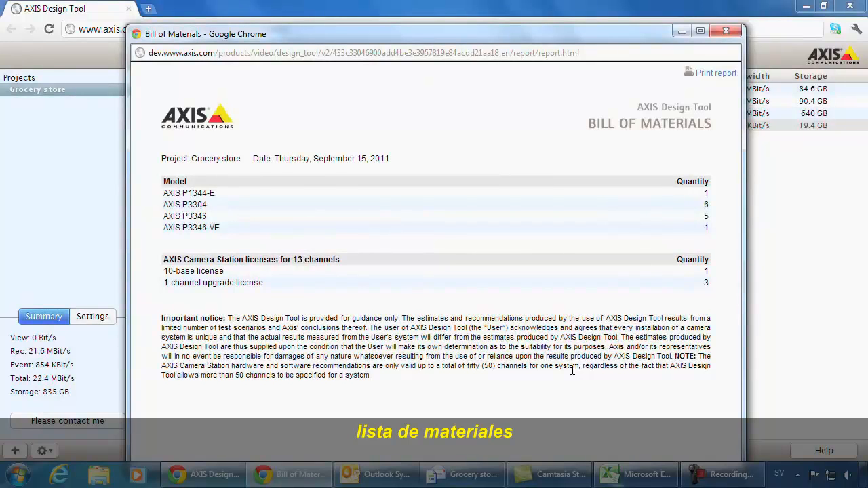
left_click(726, 28)
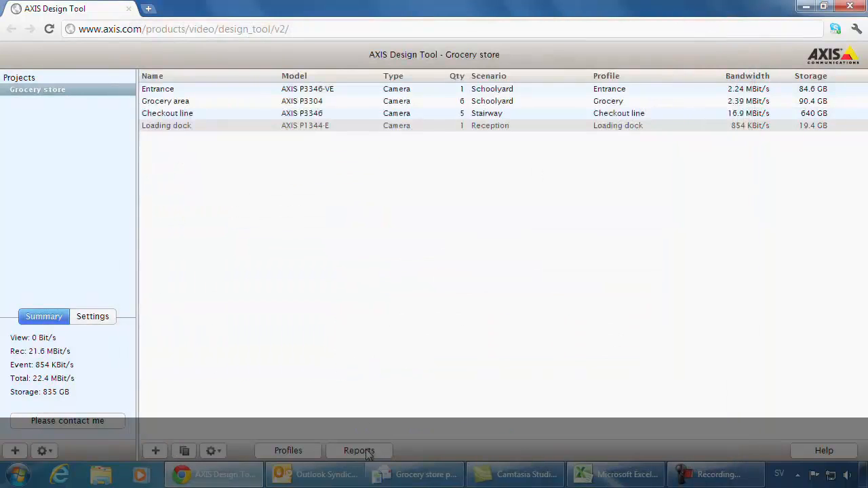
left_click(358, 451)
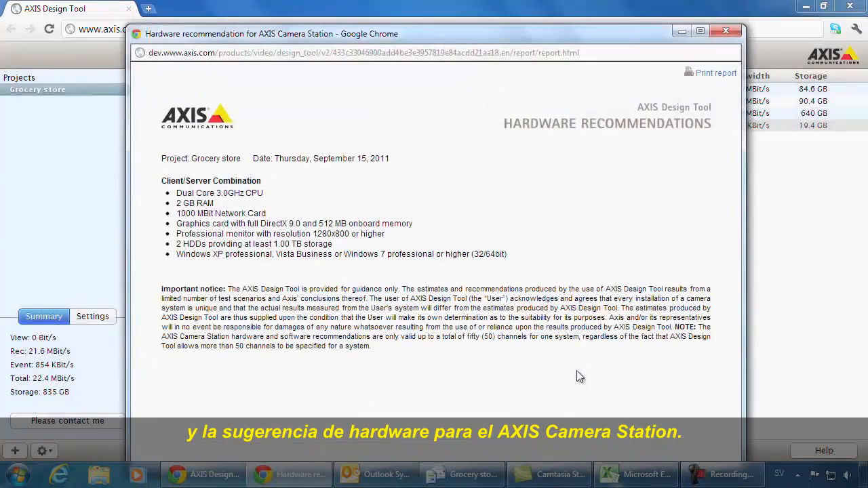
mouse_move(627, 266)
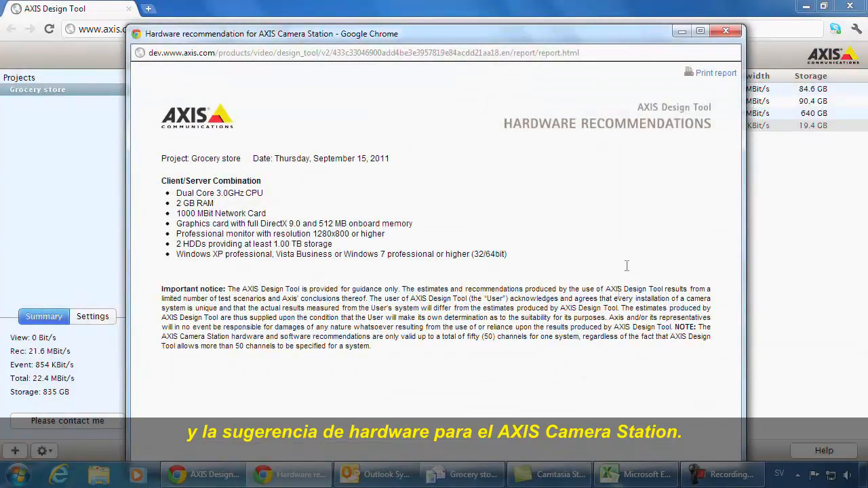
left_click(726, 27)
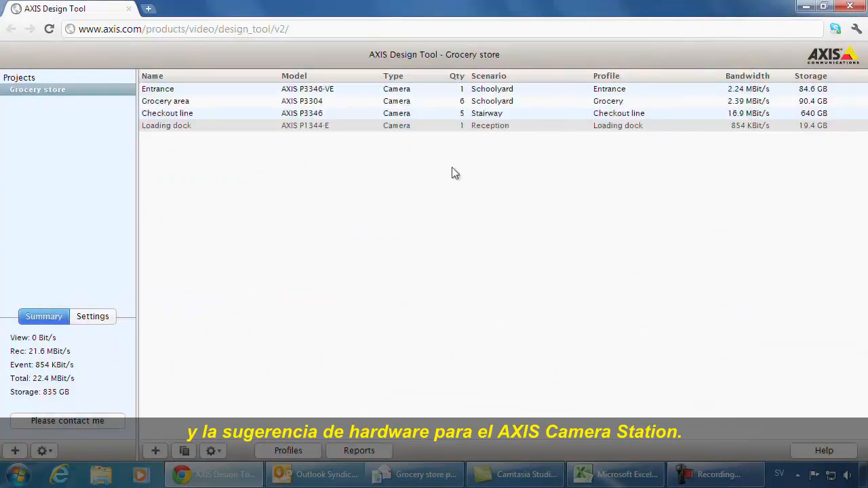
- Export the Grocery store project via Copy/paste as encoded text and paste it into an Outlook draft
left_click(43, 451)
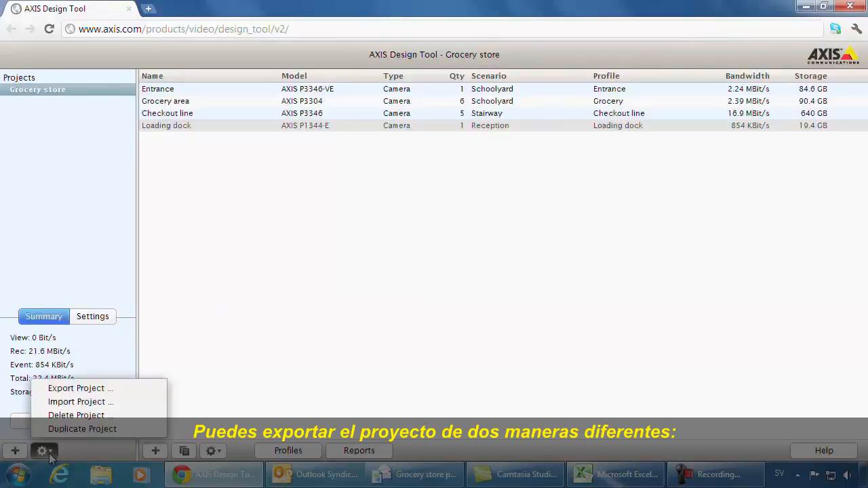
left_click(79, 388)
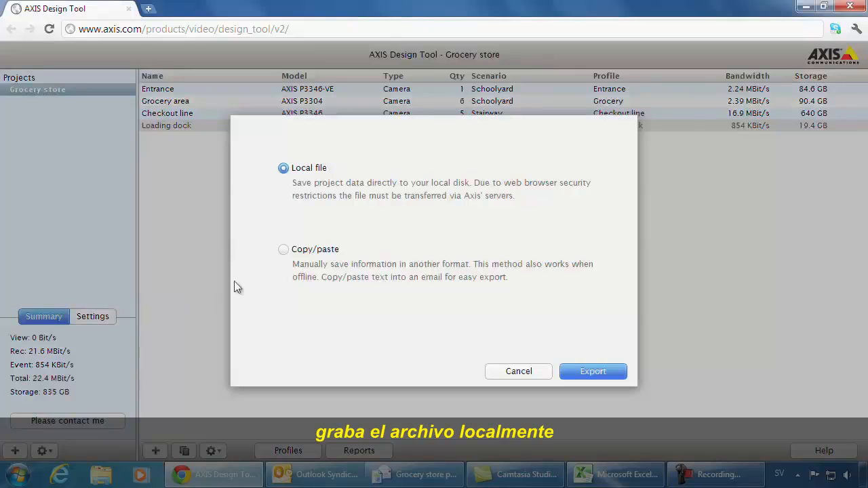
left_click(283, 250)
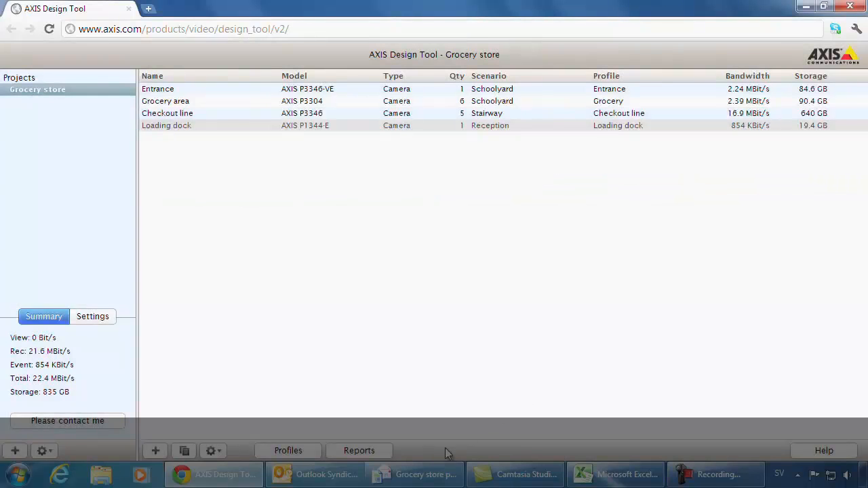
left_click(415, 474)
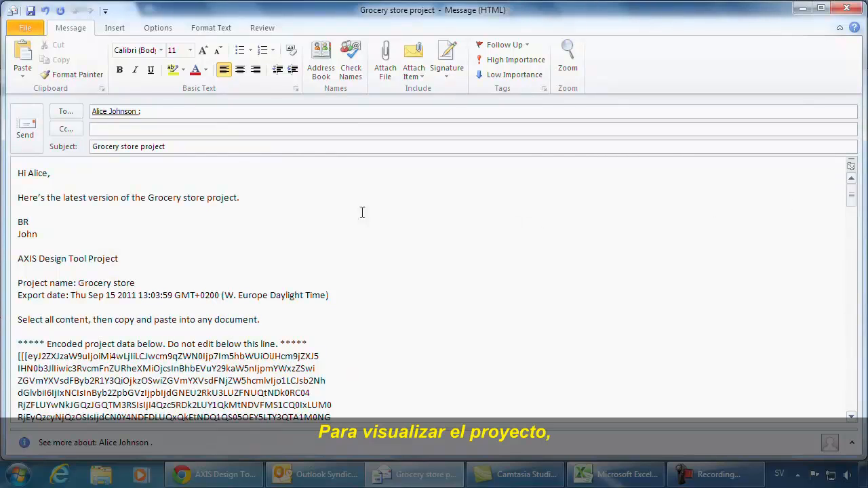
left_click(215, 474)
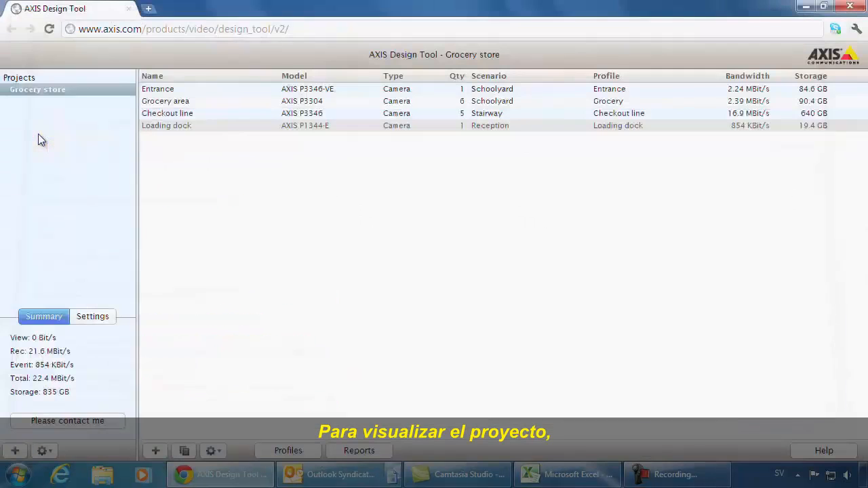